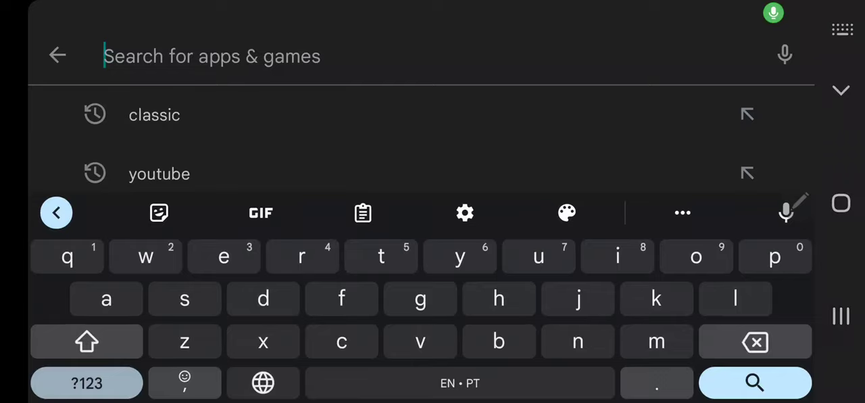
# - Search 'tim' in Google Play and pick the timpano suggestion
pyautogui.write('tim')
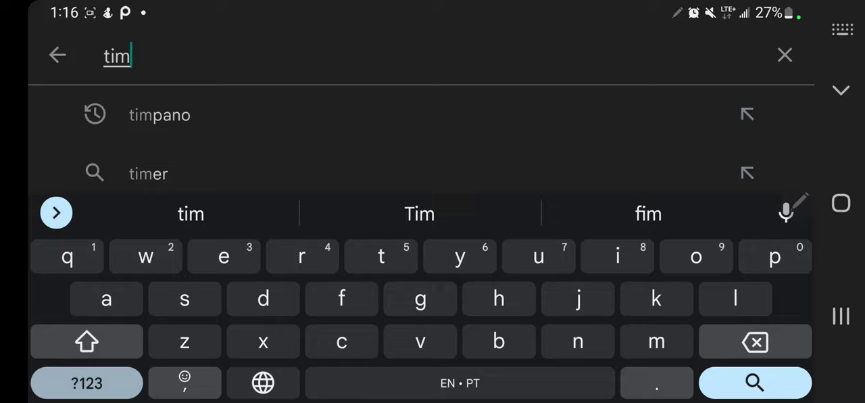
pyautogui.click(160, 115)
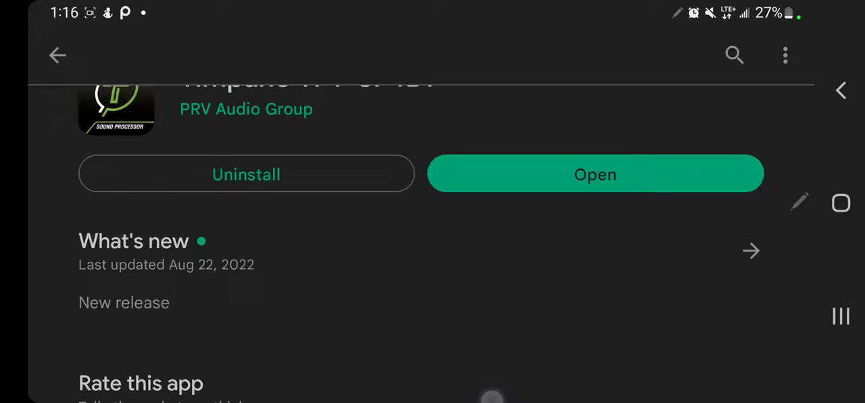
# - Launch the Timpano app from Play Store and activate demo mode
pyautogui.click(595, 174)
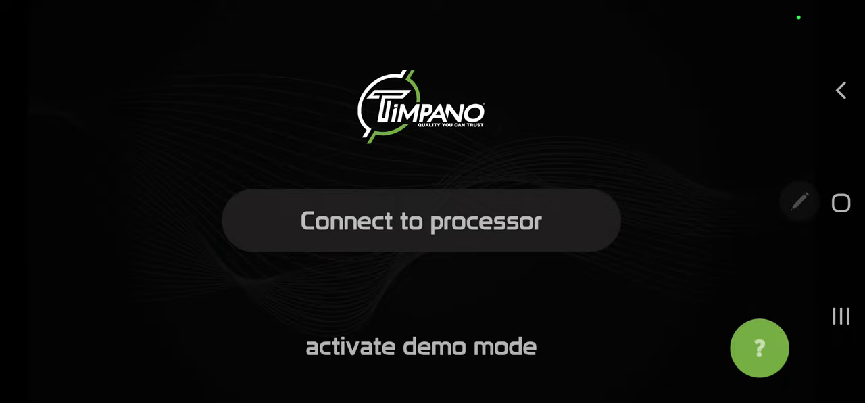
pyautogui.click(421, 346)
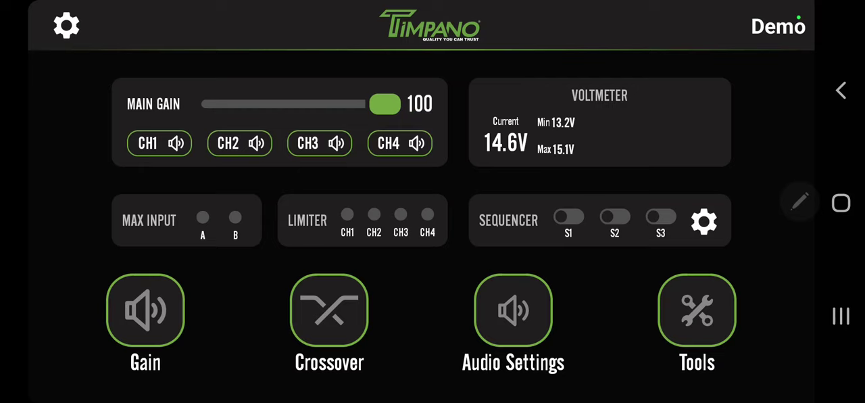
pyautogui.click(159, 142)
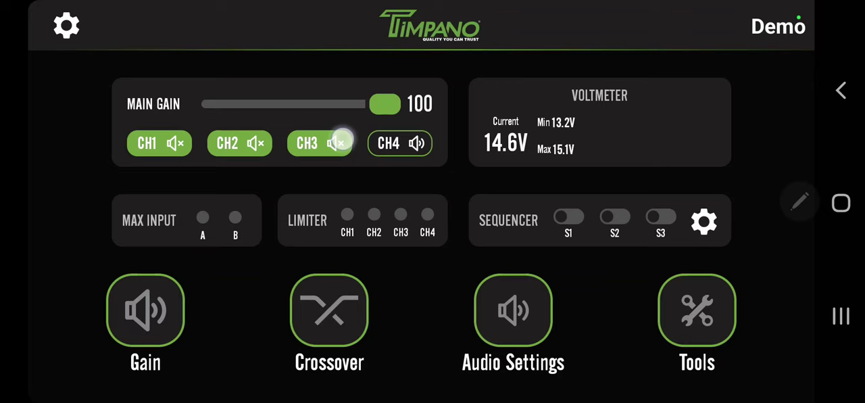
pyautogui.click(337, 142)
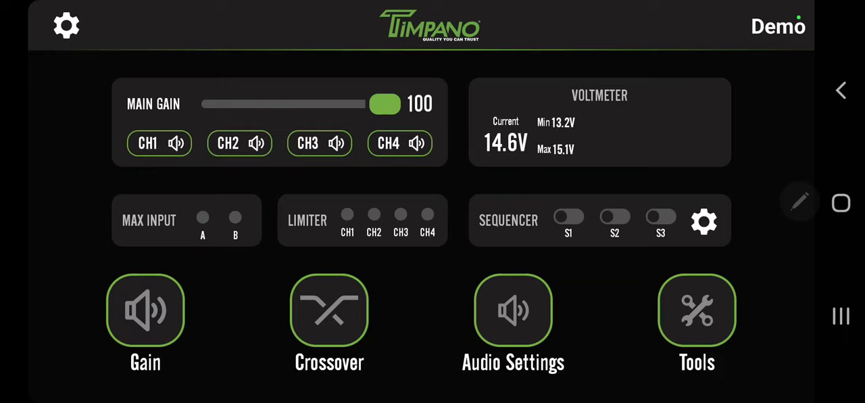
pyautogui.click(660, 216)
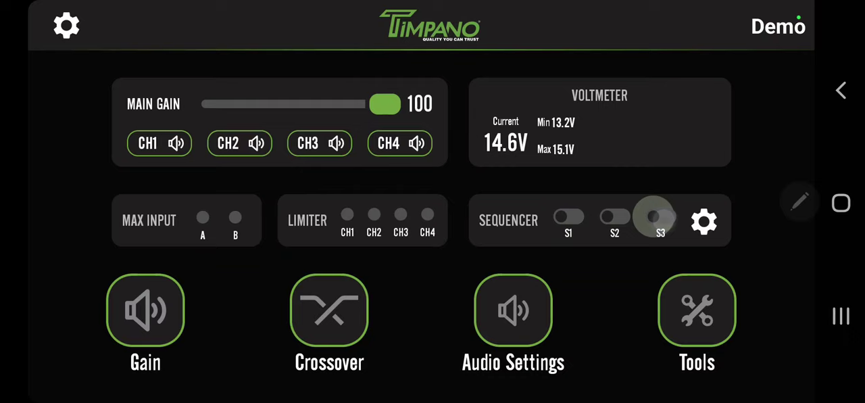
pyautogui.click(660, 217)
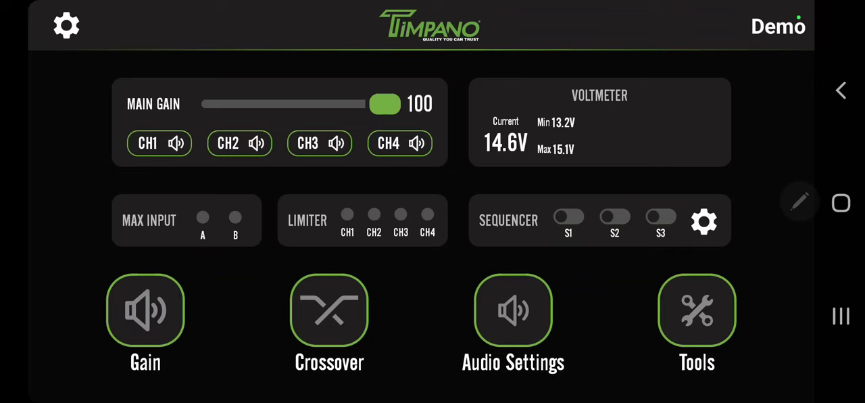
# - Open Tools and raise the test tone gain with +
pyautogui.click(329, 310)
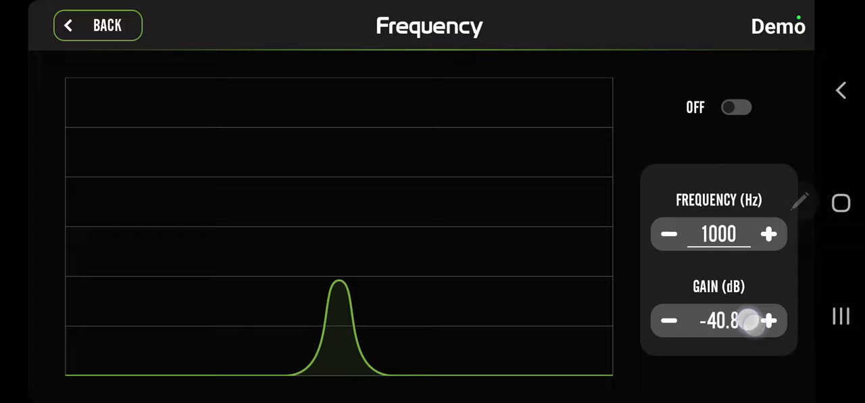
pyautogui.click(668, 320)
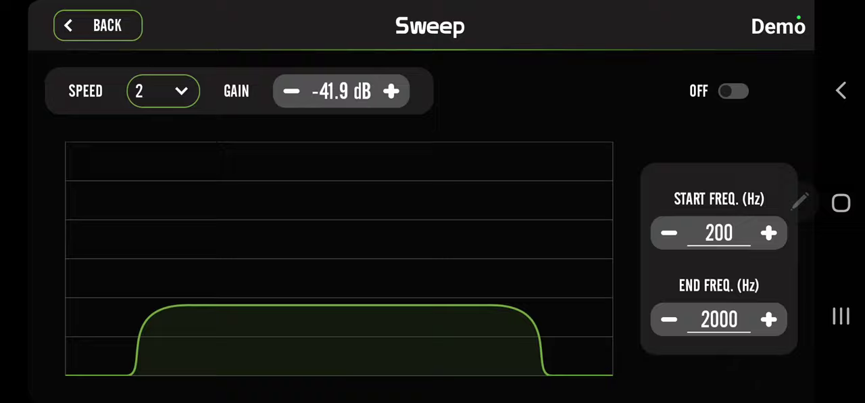
# - Go back to Tools and open the Sequencer with S1 and S2 enabled
pyautogui.click(718, 233)
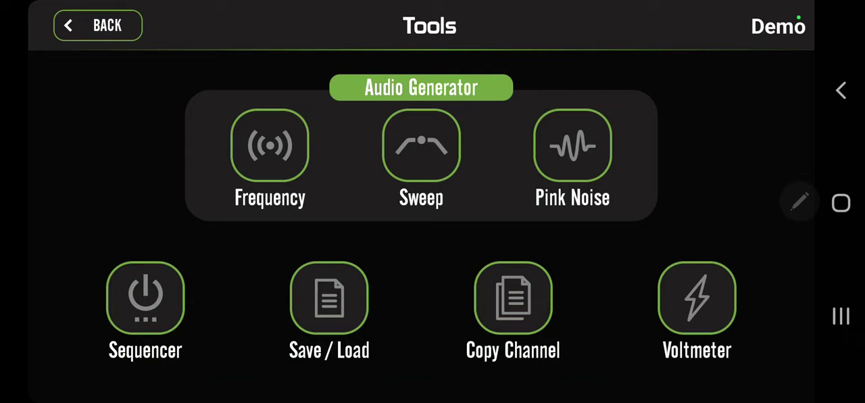
pyautogui.click(572, 144)
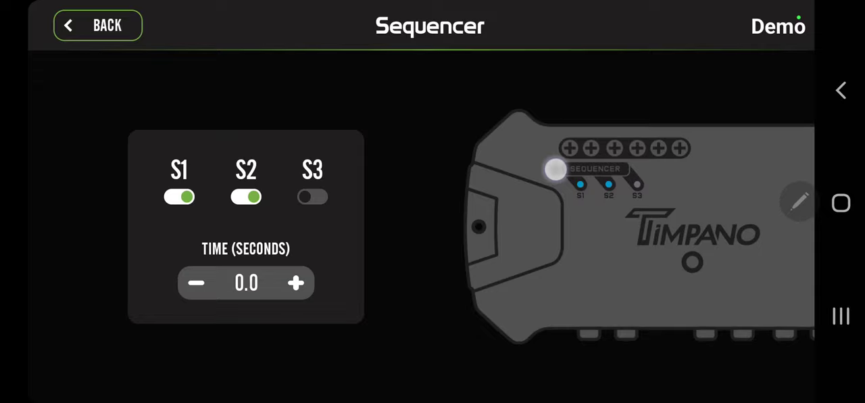
# - Leave the Sequencer to reach the Save / Load screen
pyautogui.click(295, 282)
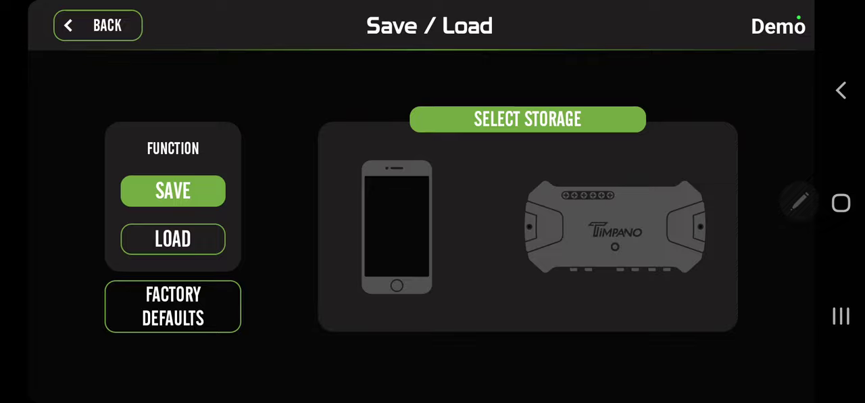
# - Select a storage device for saving, then go back to Tools
pyautogui.click(172, 190)
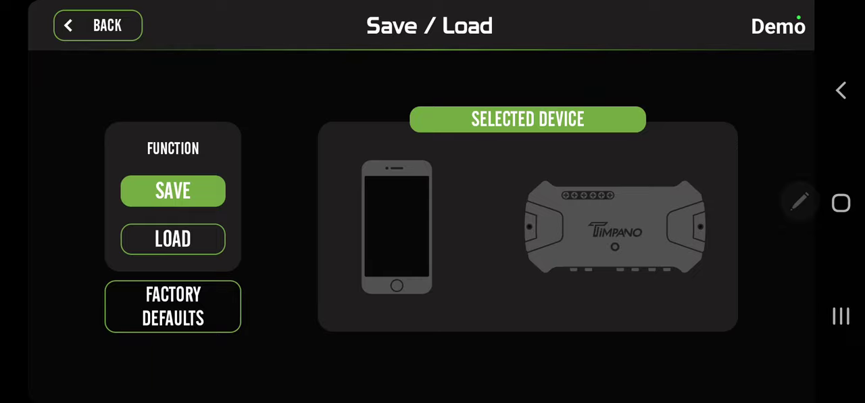
pyautogui.click(172, 238)
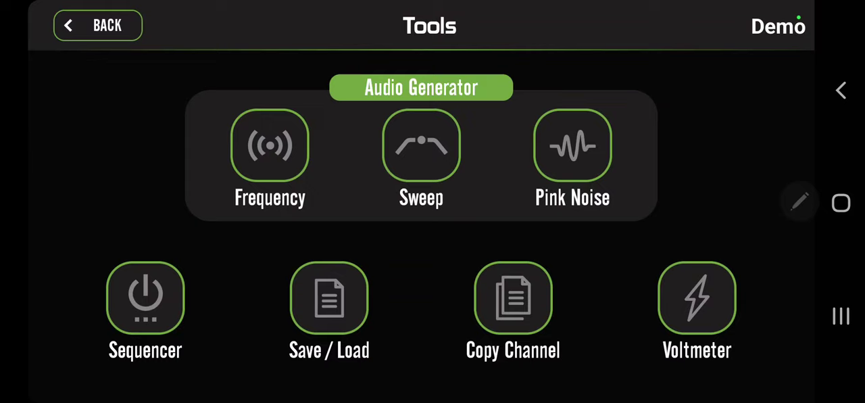
# - Return to the dashboard with sequencer outputs S1, S2 and S3 on
pyautogui.click(512, 299)
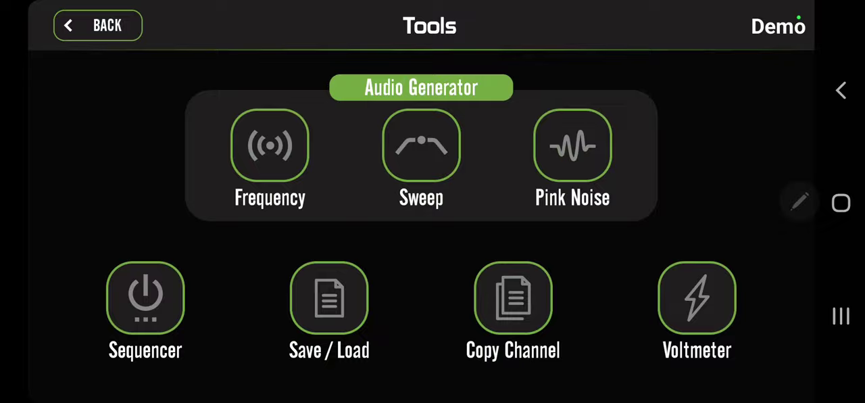
pyautogui.click(697, 297)
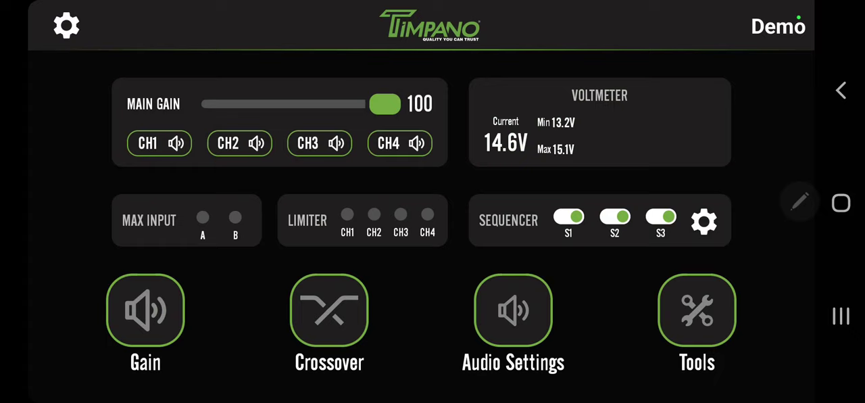
# - Open Audio Settings and enter the Graphic EQ page
pyautogui.click(513, 310)
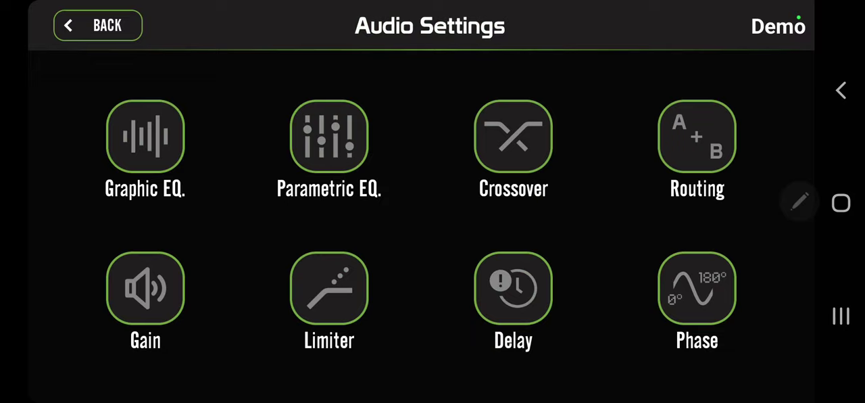
pyautogui.click(145, 137)
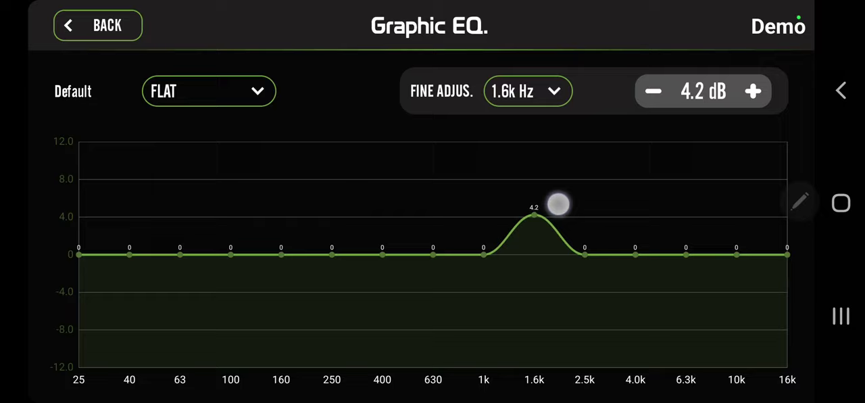
# - Raise the 1.6k band, select a band to fine-tune, and drag band levels
pyautogui.click(526, 91)
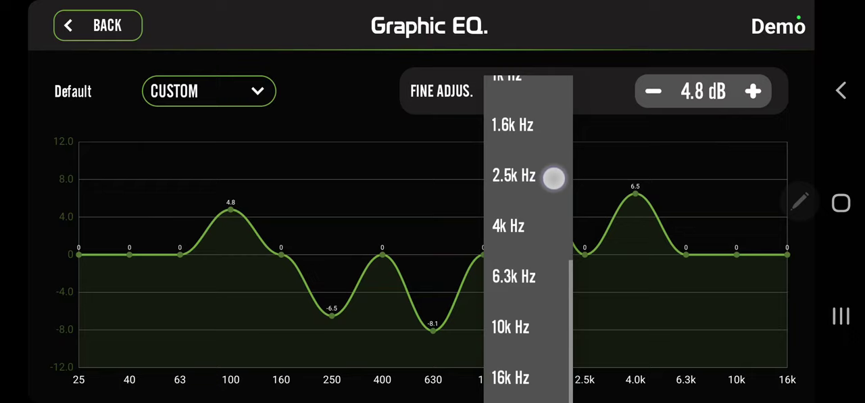
pyautogui.click(513, 276)
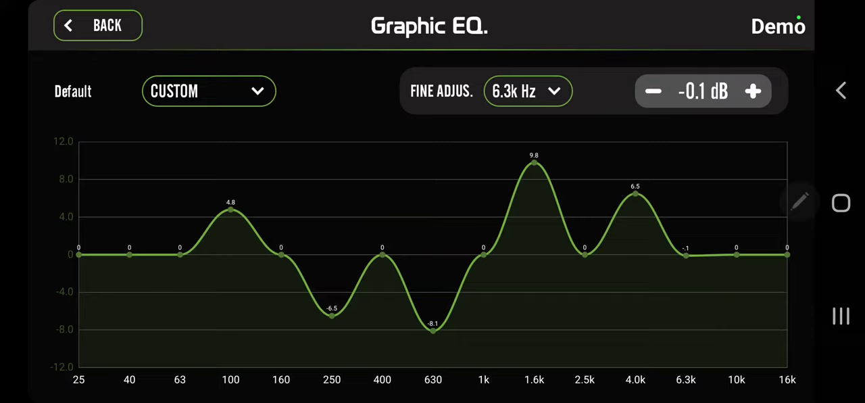
pyautogui.moveTo(635, 194); pyautogui.dragTo(635, 265)
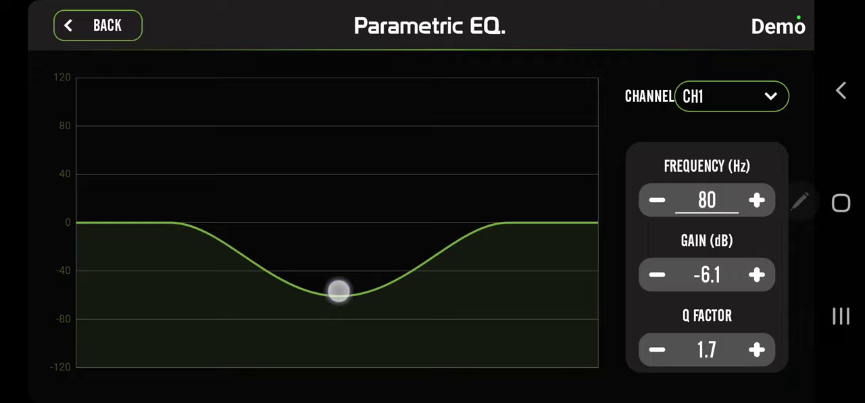
# - Drag the CH1 filter point to an 80 Hz, -6.1 dB, Q 1.7 cut
pyautogui.moveTo(338, 290); pyautogui.dragTo(473, 121)
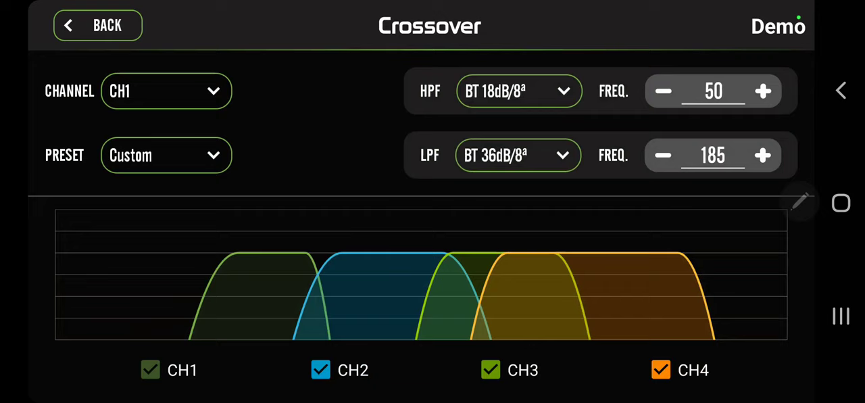
# - Keep CH1 selected in the CHANNEL dropdown and list its high-pass slope options
pyautogui.click(165, 90)
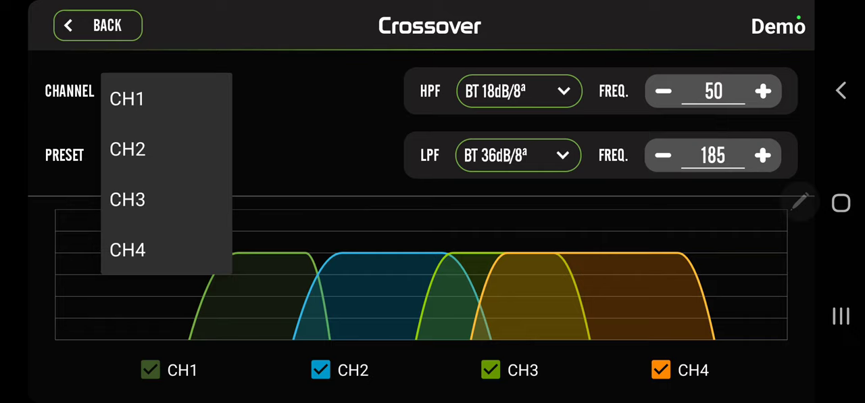
pyautogui.click(127, 98)
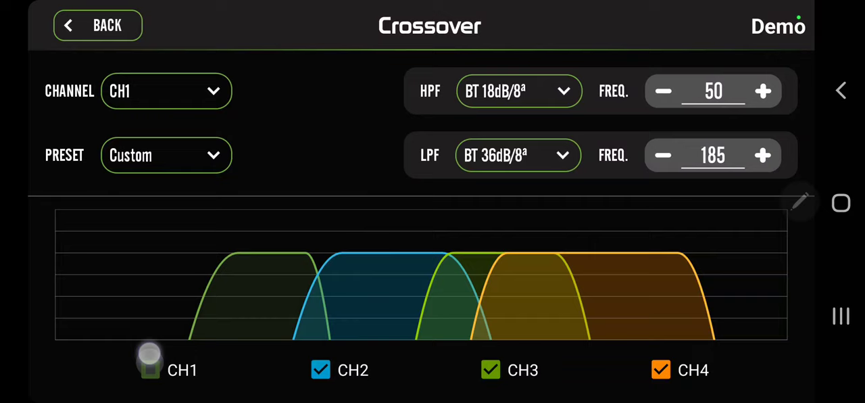
pyautogui.click(165, 92)
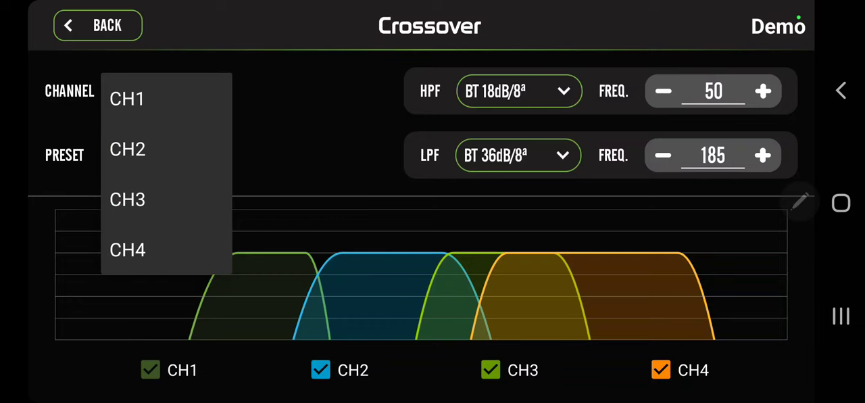
pyautogui.click(127, 98)
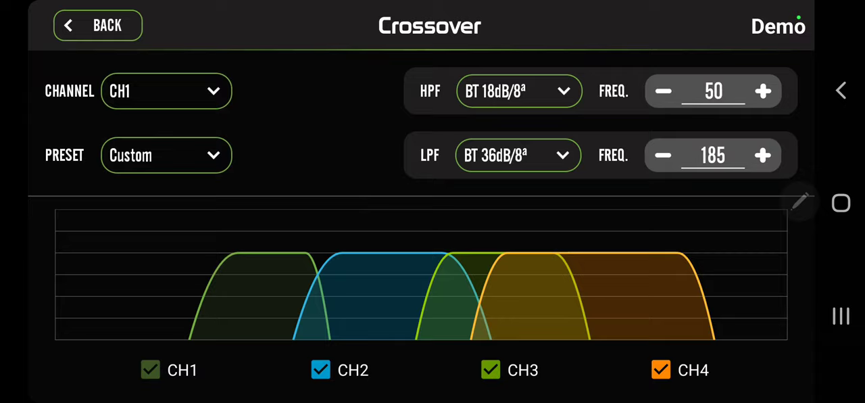
pyautogui.click(518, 91)
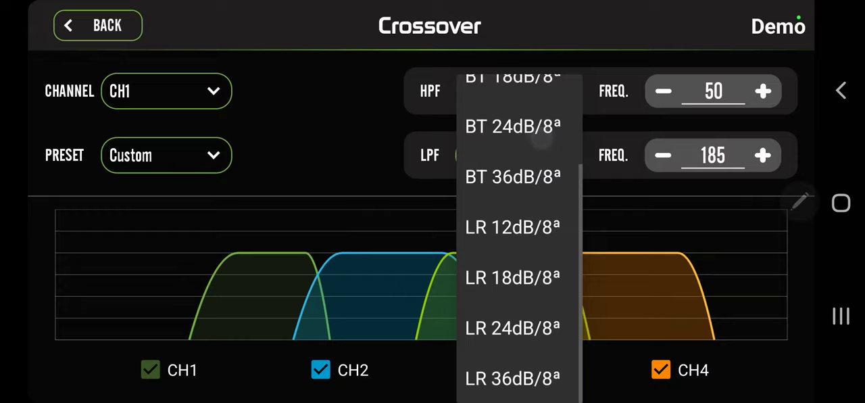
# - Set CH1's high-pass slope to BT 36dB/8ª and switch the crossover to CH4
pyautogui.click(714, 91)
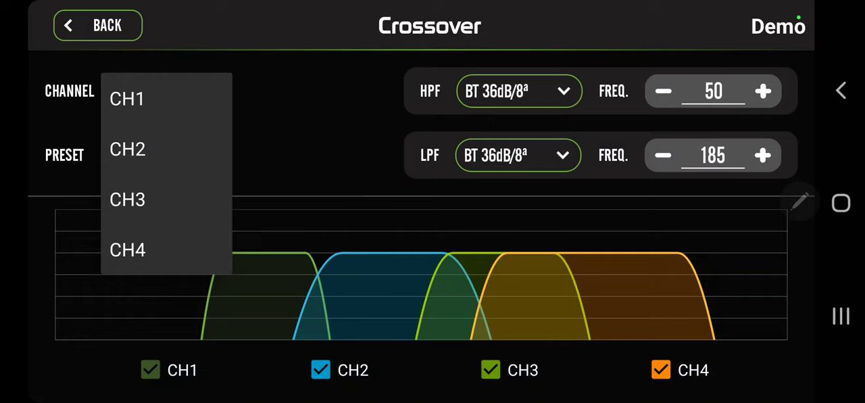
pyautogui.click(127, 198)
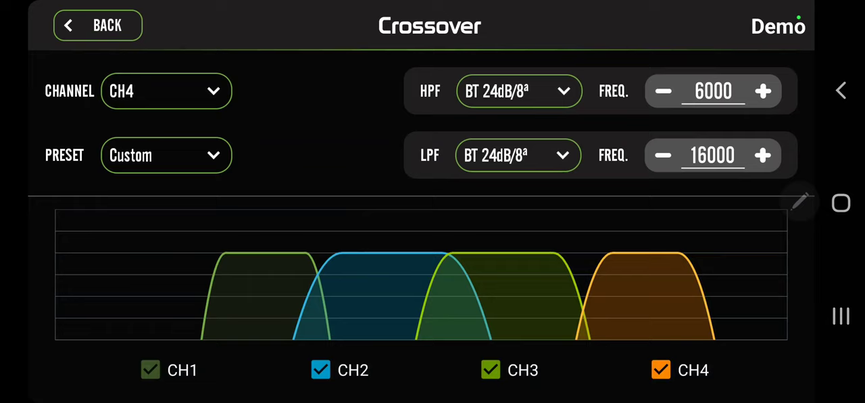
pyautogui.click(165, 154)
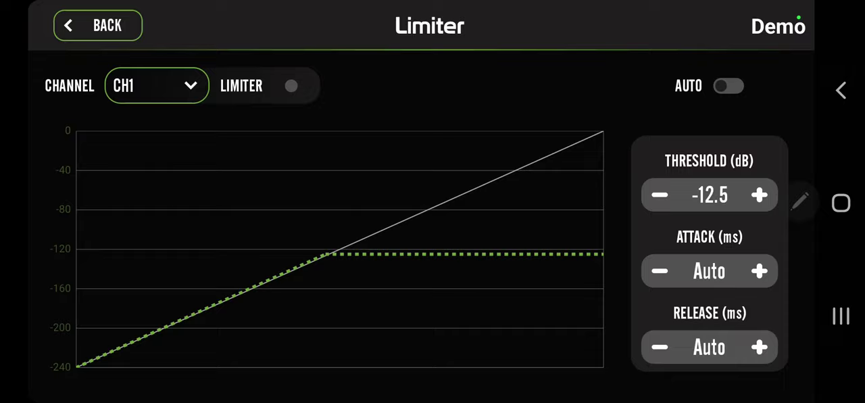
# - Enable AUTO limiting for CH1, then pick another channel from the CHANNEL dropdown
pyautogui.click(728, 85)
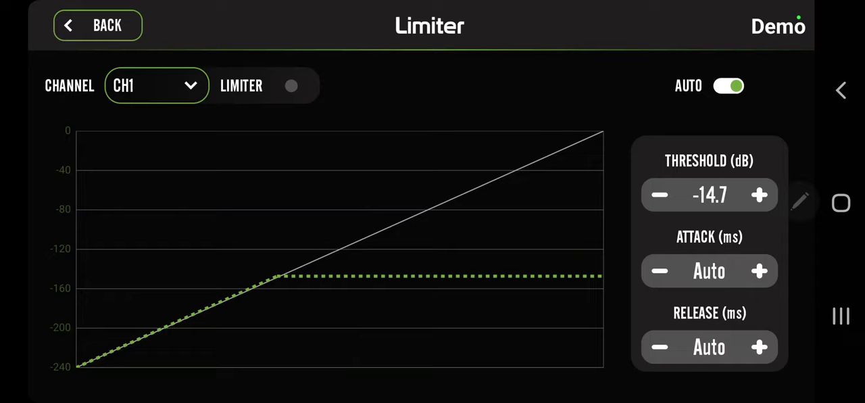
pyautogui.click(155, 85)
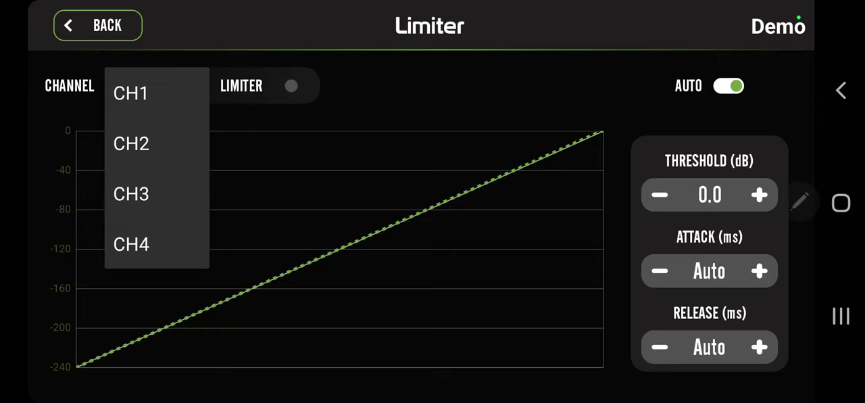
pyautogui.click(131, 92)
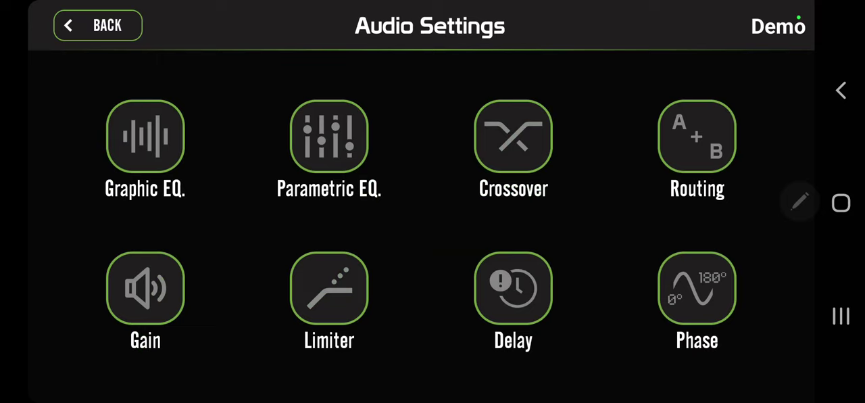
# - Open another audio processing tool from the Audio Settings overview
pyautogui.click(512, 289)
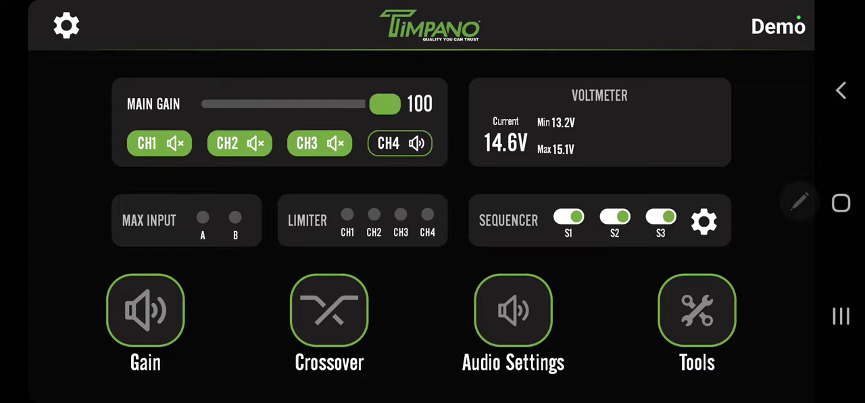
# - Open the app's general settings and start customizing Shortcut 1
pyautogui.click(512, 311)
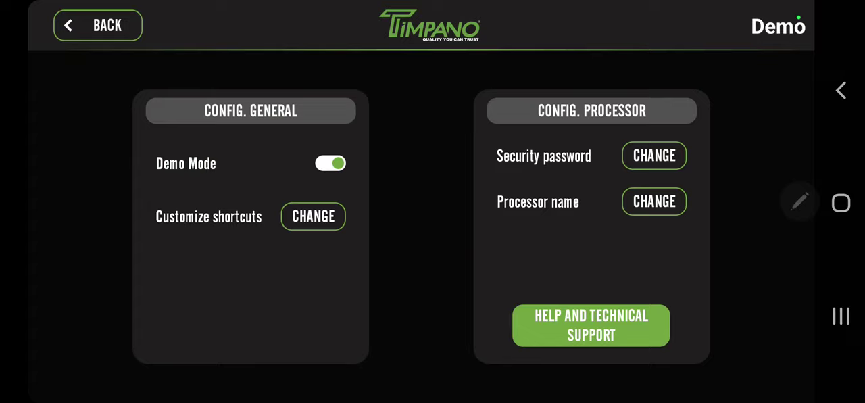
pyautogui.click(313, 216)
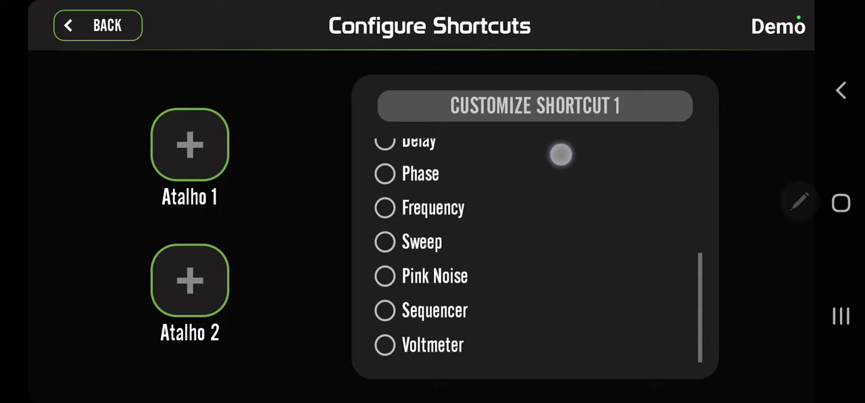